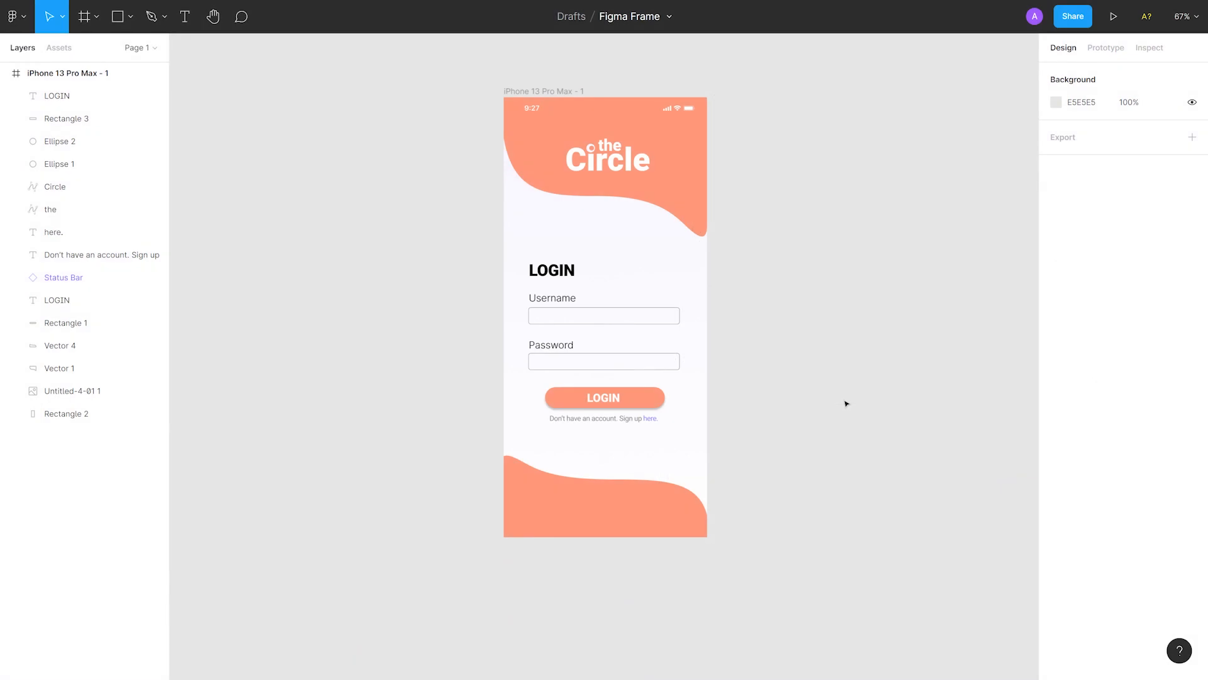
# Step: Select the iPhone 13 Pro Max - 1 login frame to copy its link
pyautogui.click(69, 73)
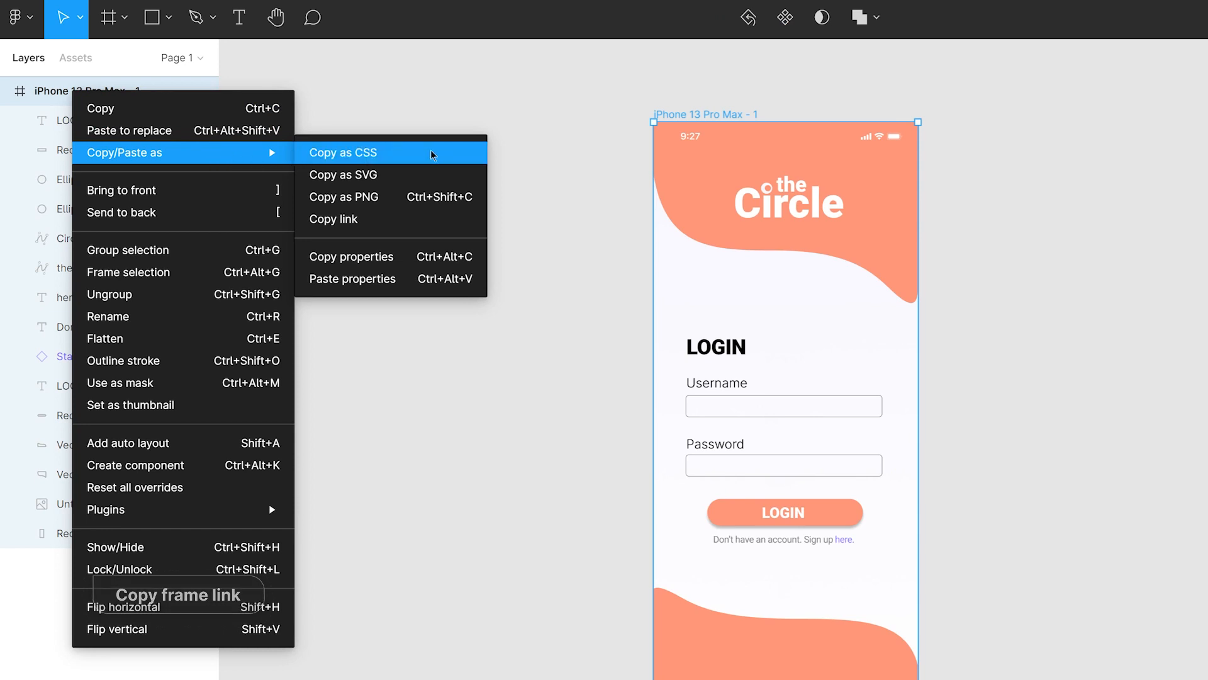
pyautogui.moveTo(420, 227)
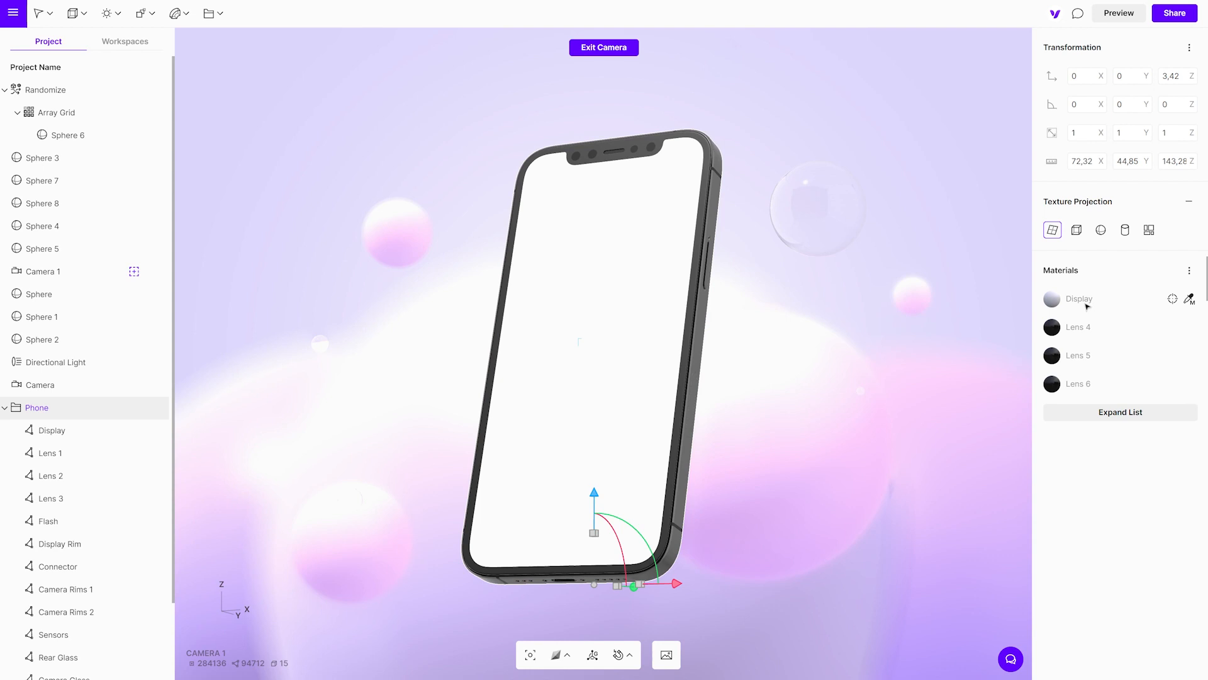
# Step: Switch the Display material's Color from Solid to Figma Frame and paste the copied frame link
pyautogui.click(1080, 299)
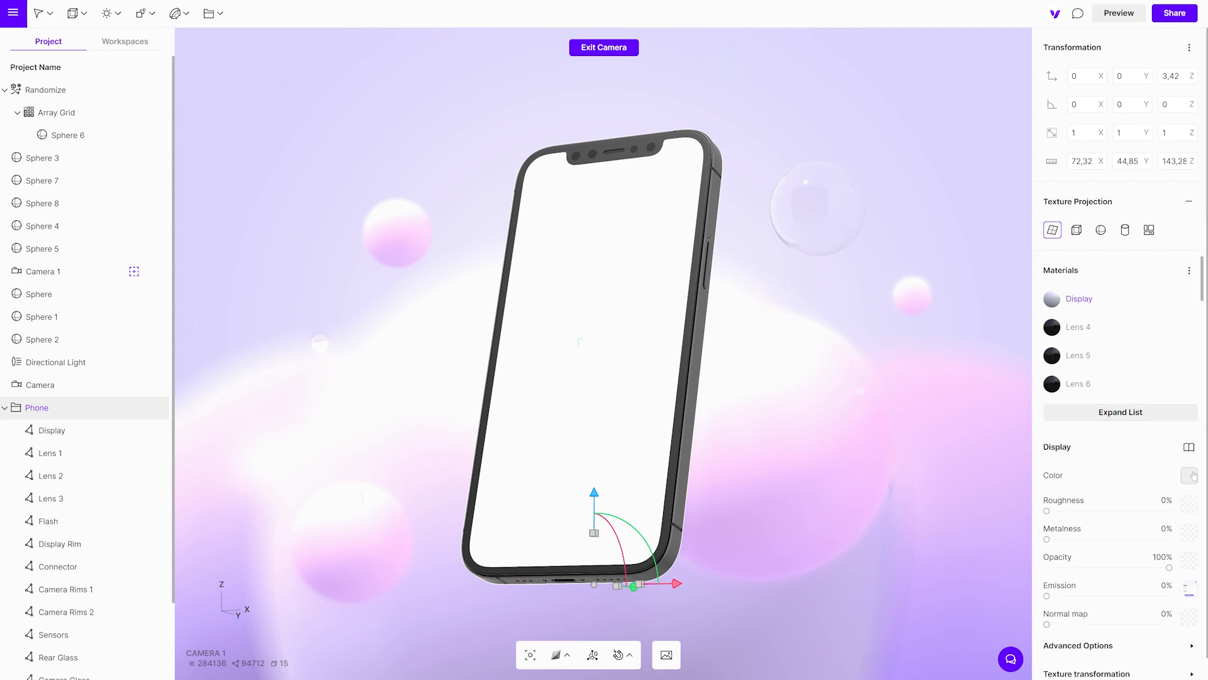
pyautogui.click(1189, 476)
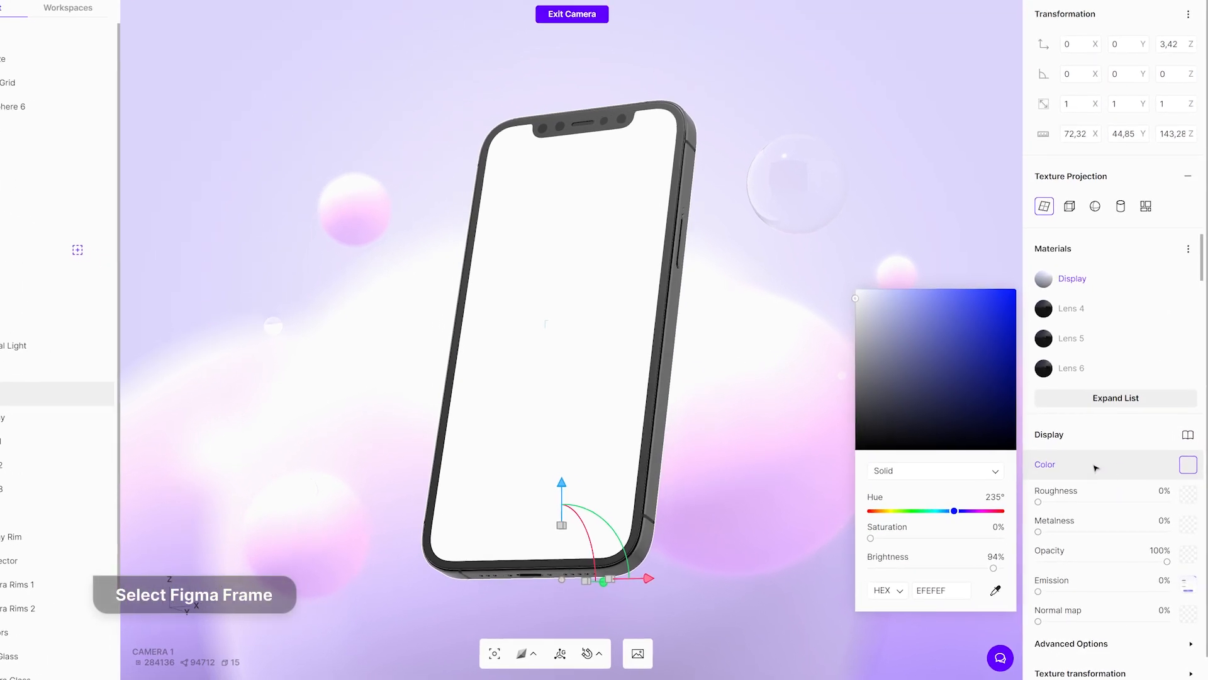
pyautogui.click(936, 471)
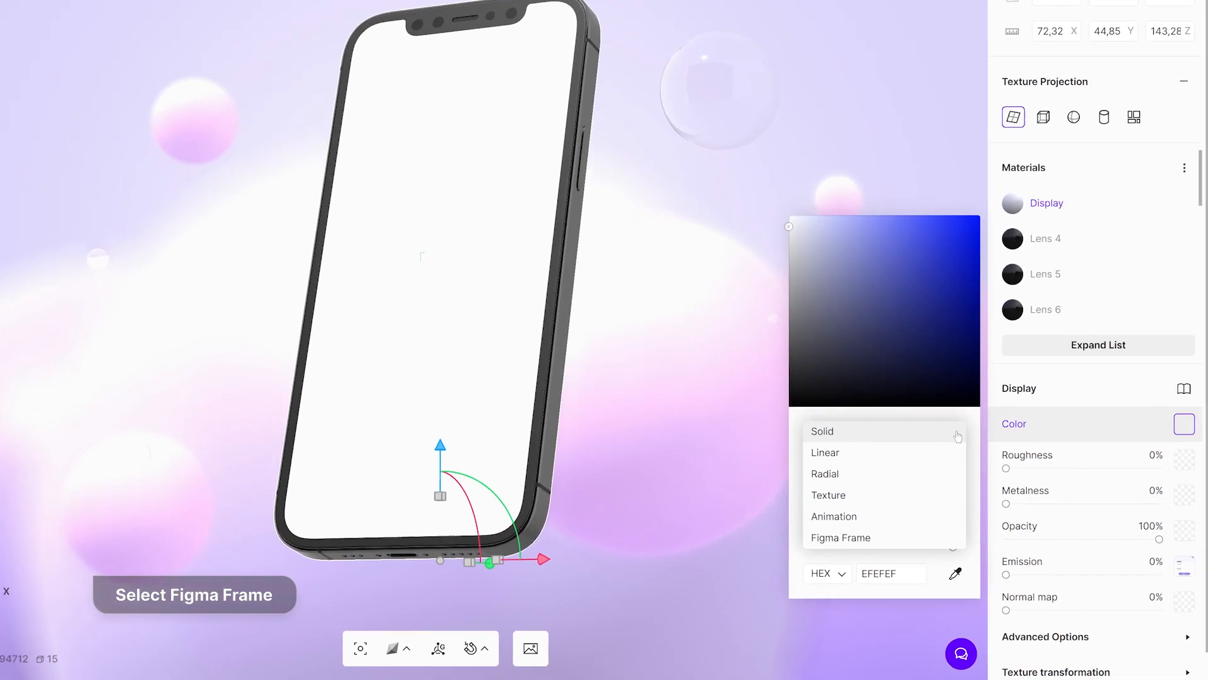
pyautogui.click(841, 537)
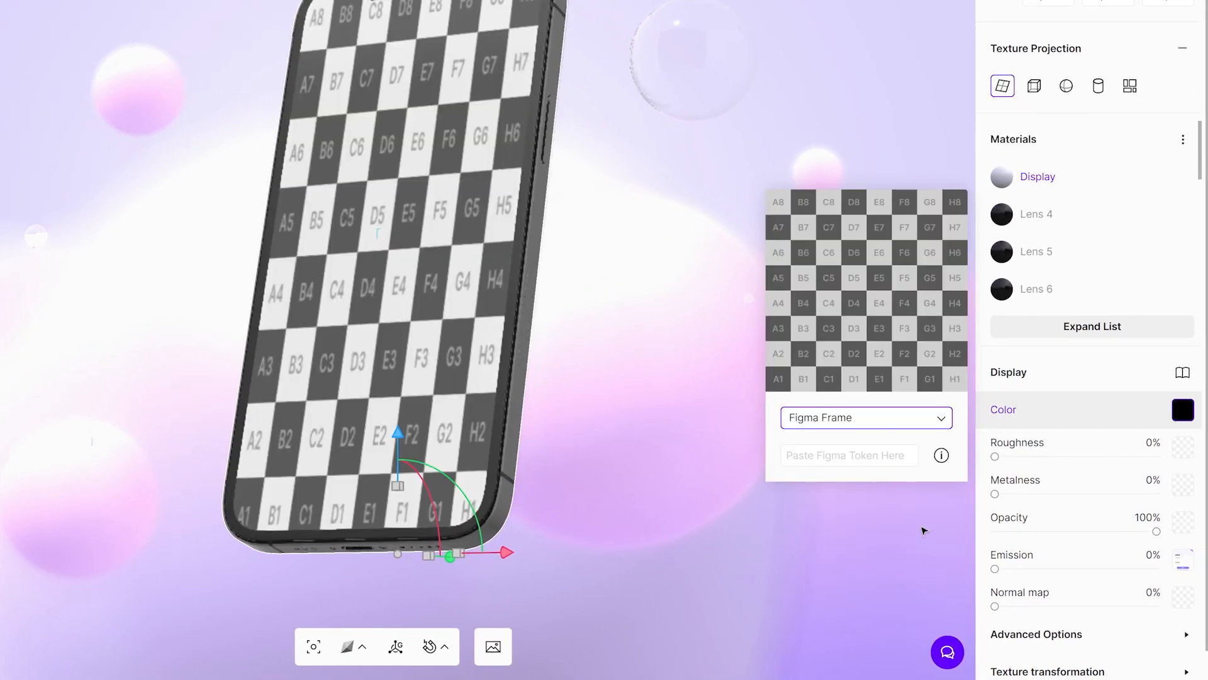
pyautogui.click(1183, 410)
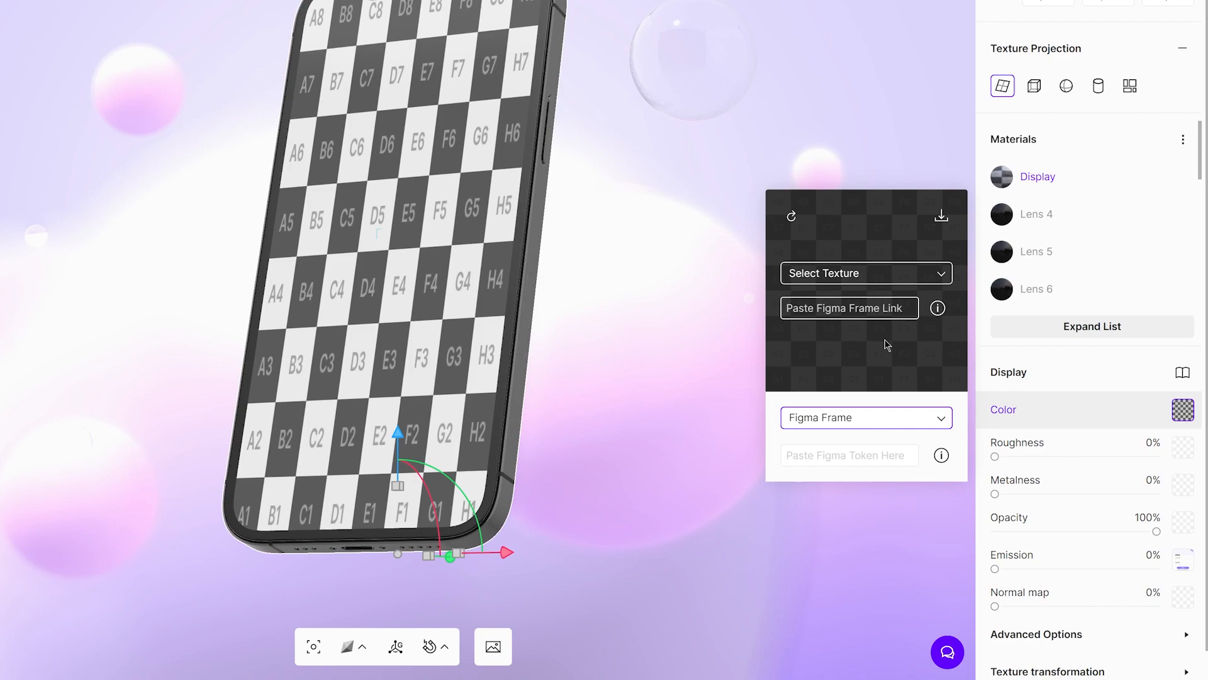
pyautogui.click(850, 307)
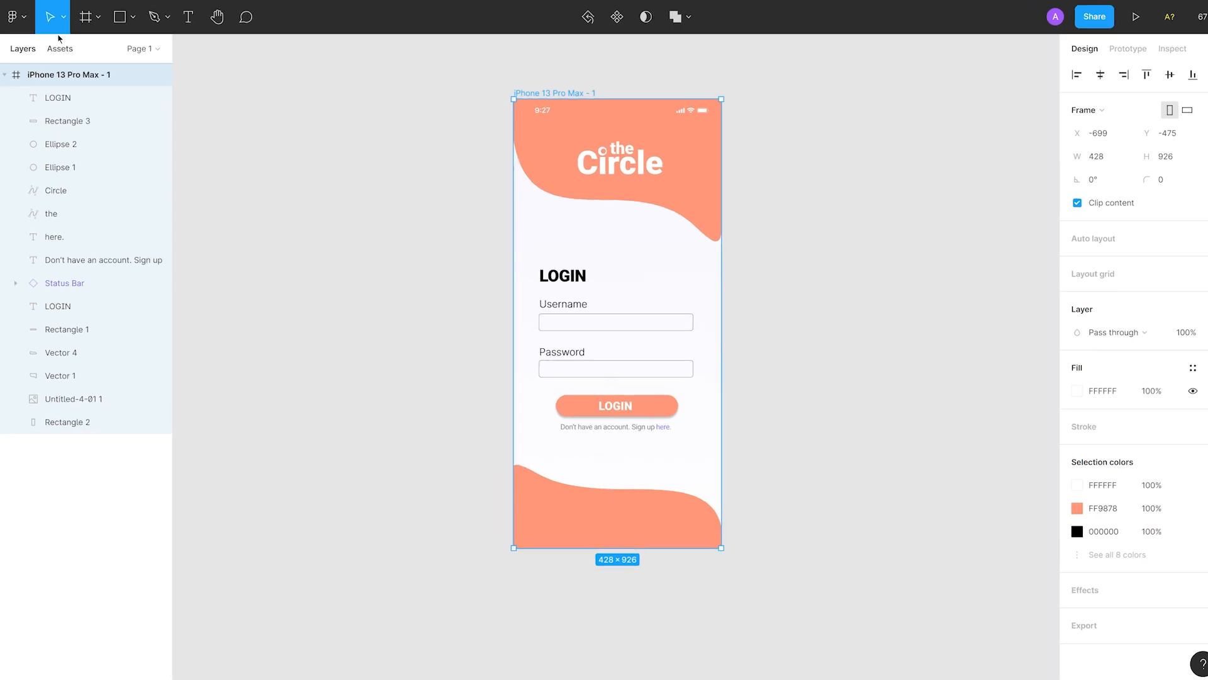
# Step: Reach Account settings via the Figma main menu's Help and account section
pyautogui.click(14, 18)
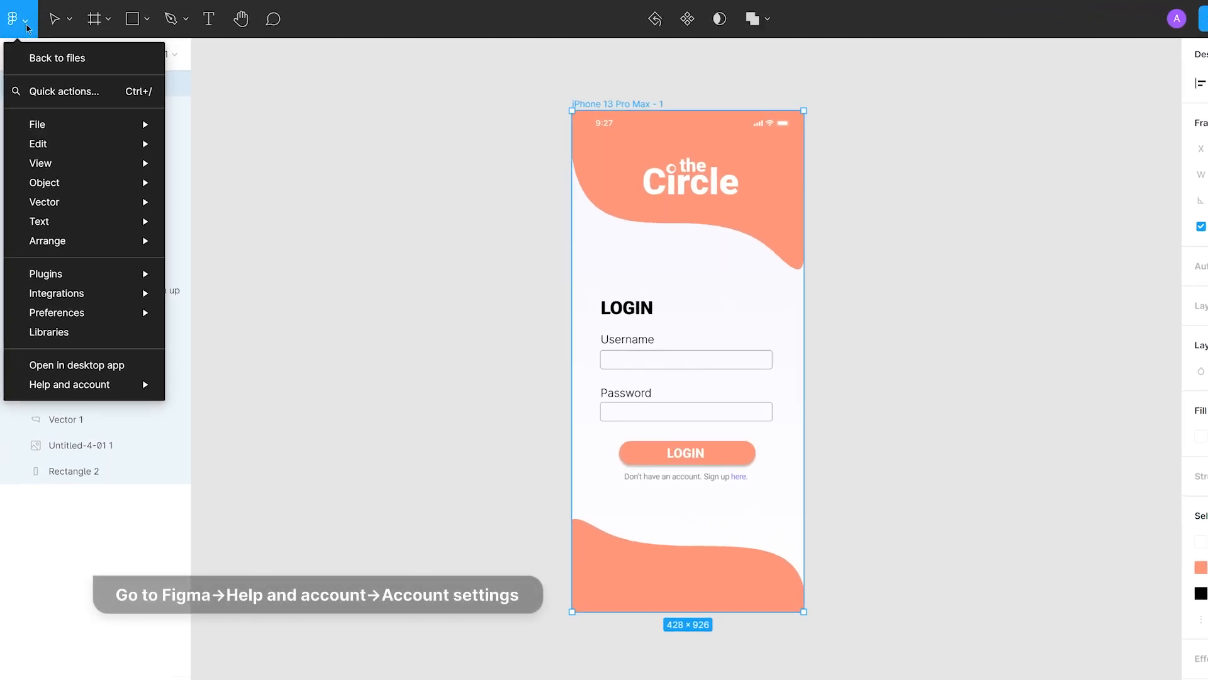
pyautogui.click(69, 385)
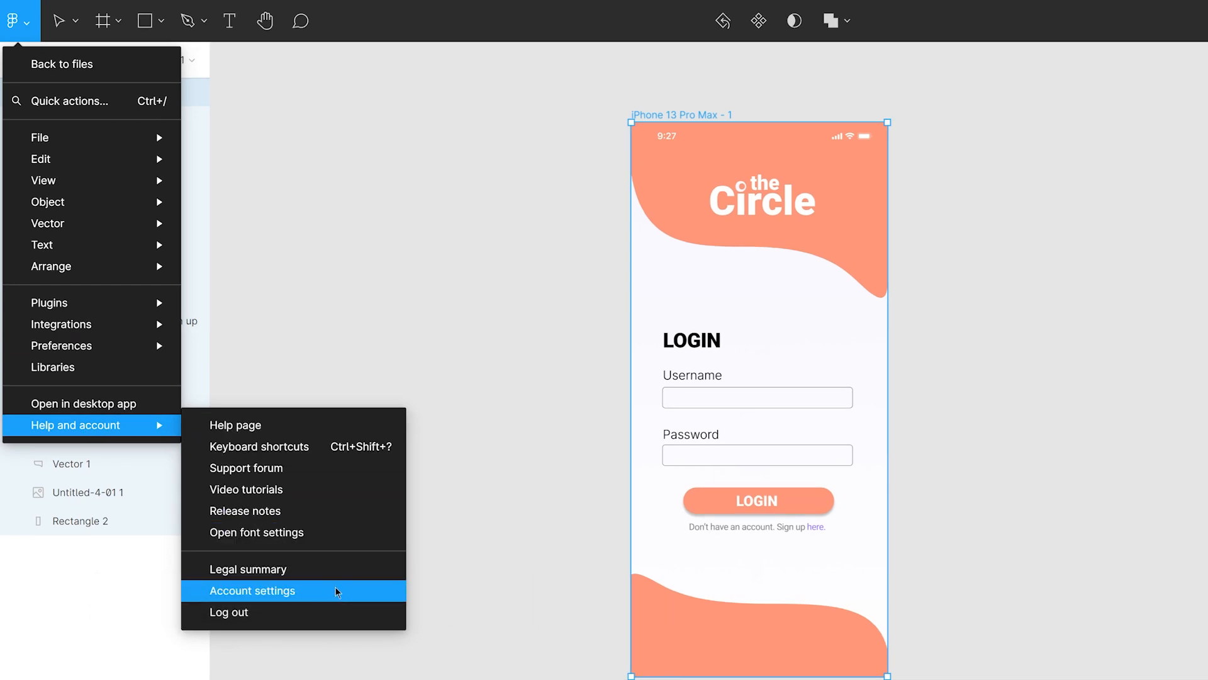
pyautogui.click(252, 592)
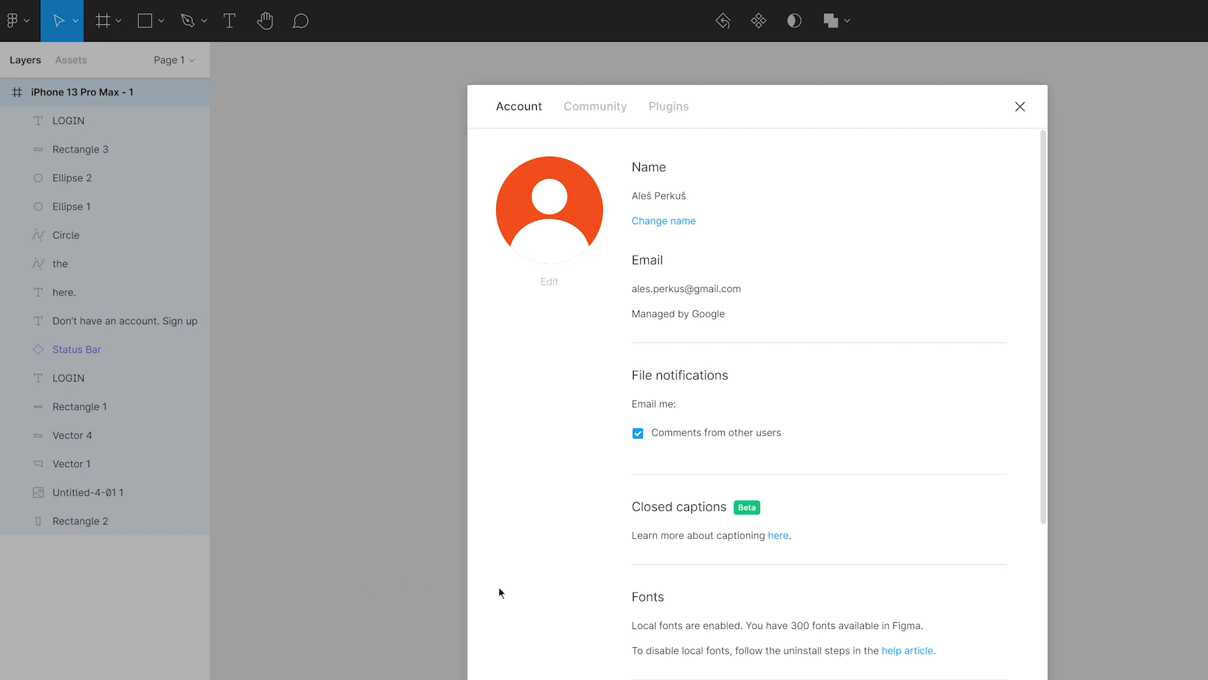
# Step: Generate a personal access token named VECTARY and copy its value
pyautogui.scroll(-3)
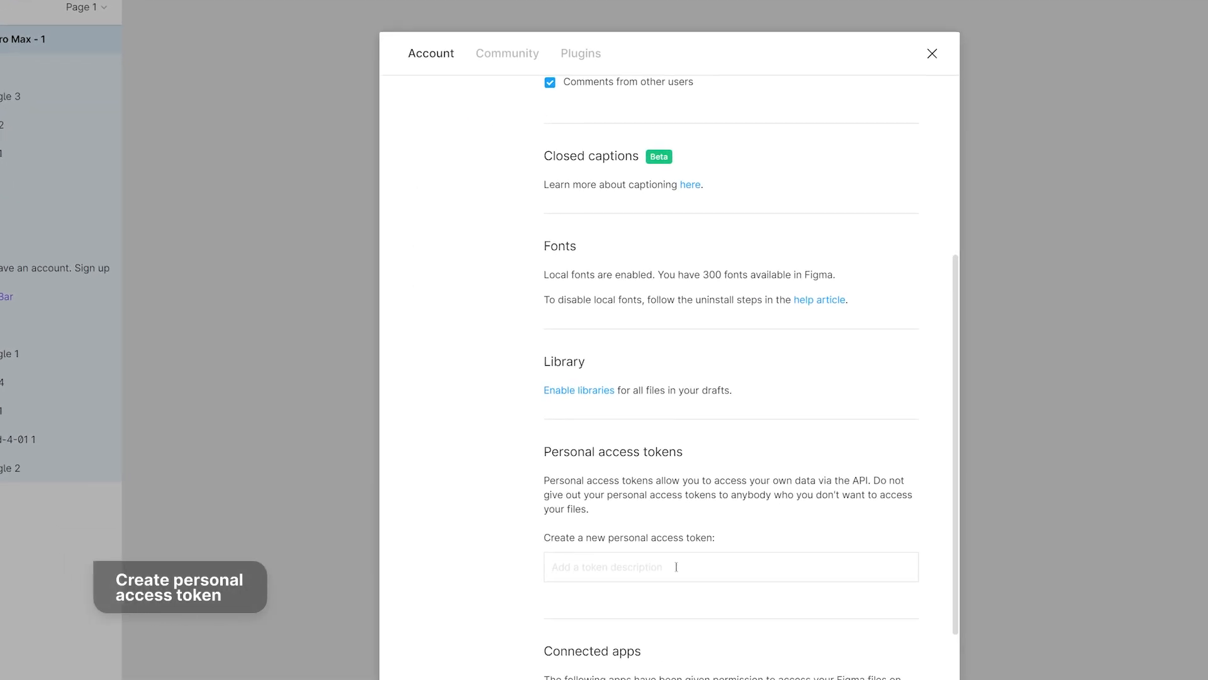
pyautogui.write('VE')
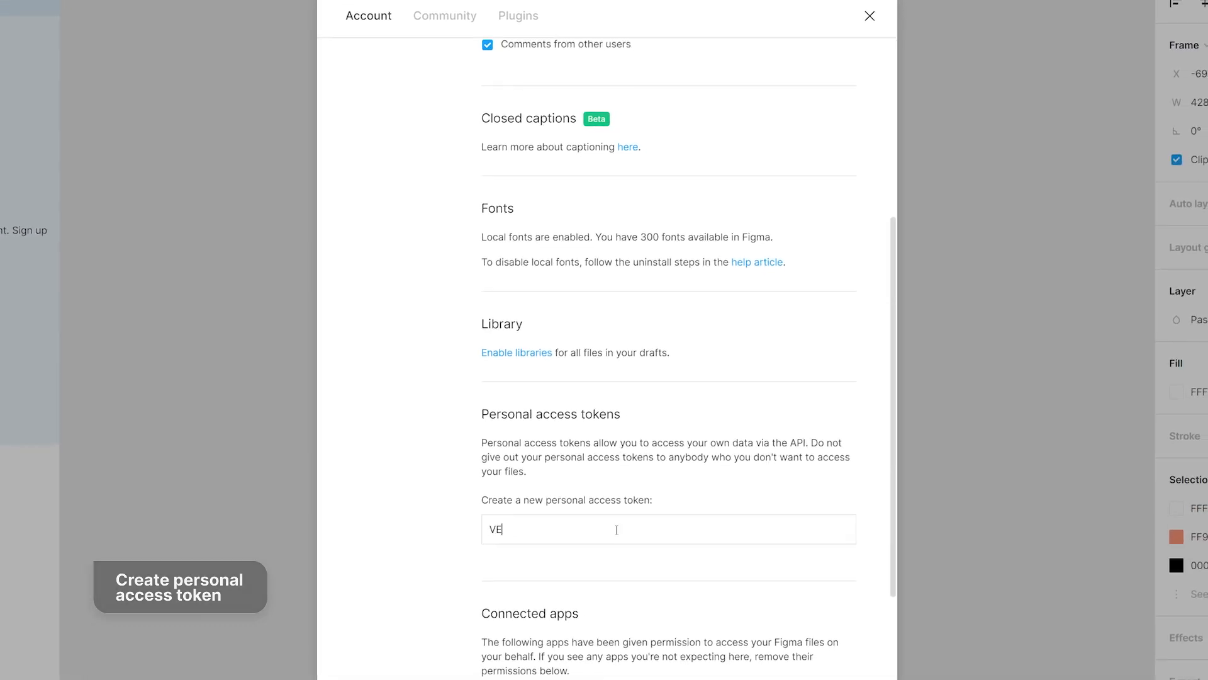
pyautogui.write('CTA')
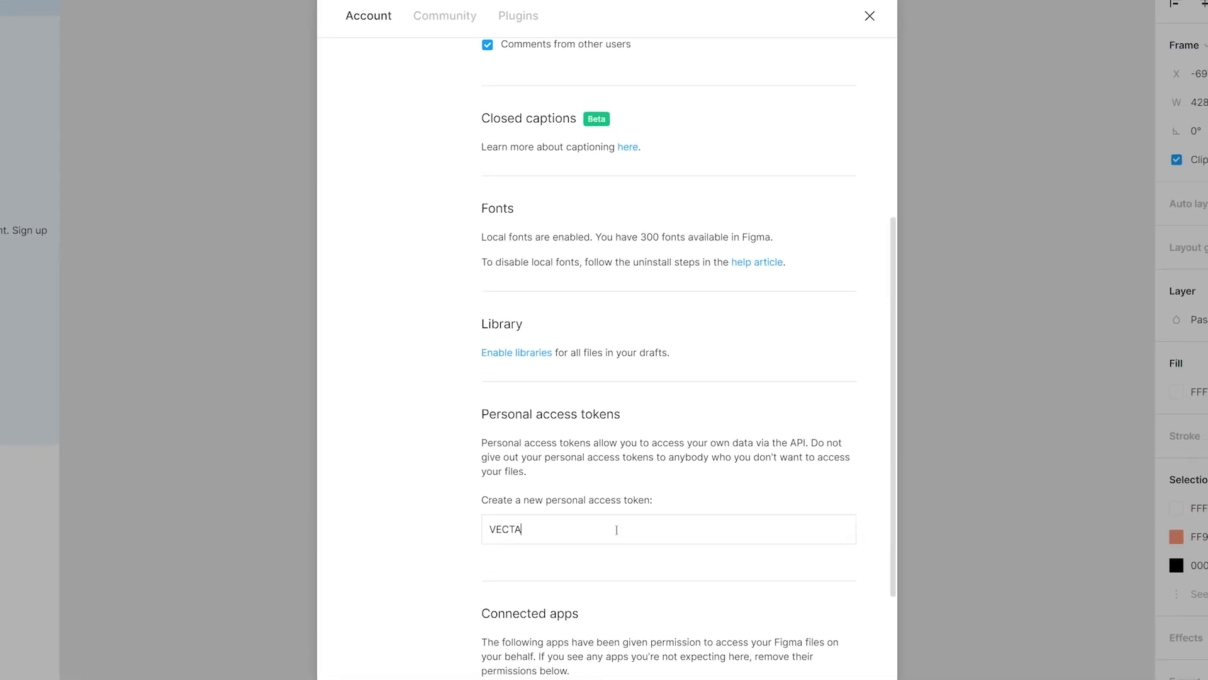
pyautogui.write('RY')
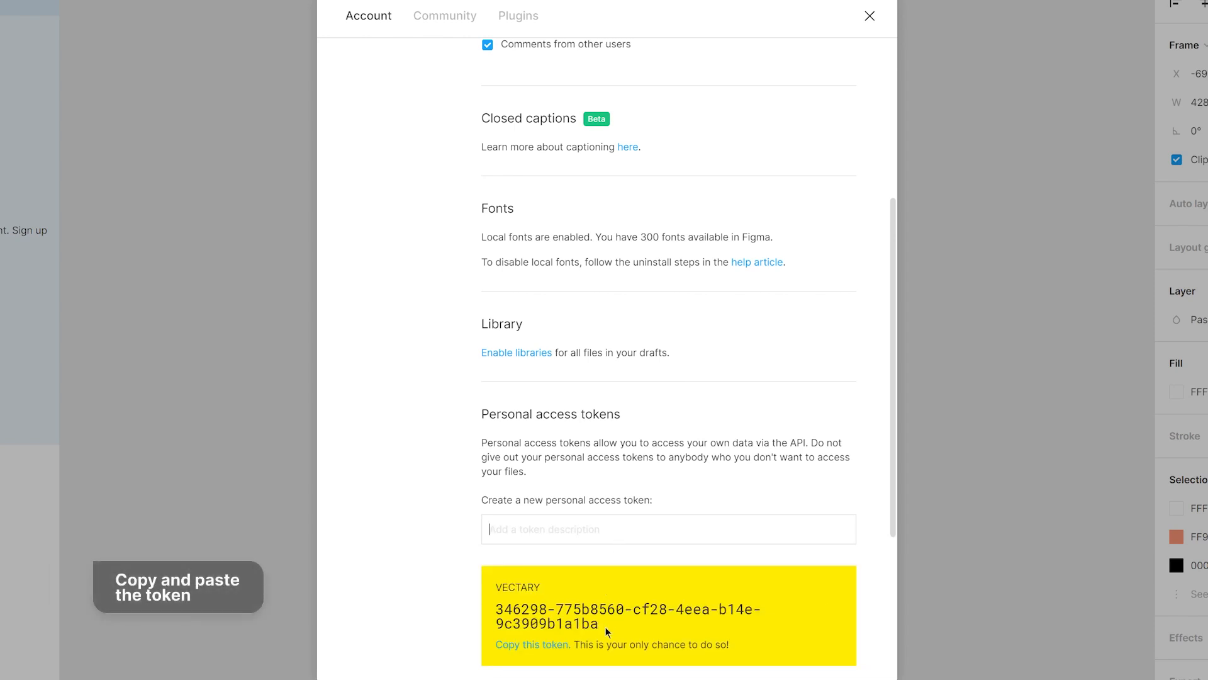
pyautogui.doubleClick(604, 623)
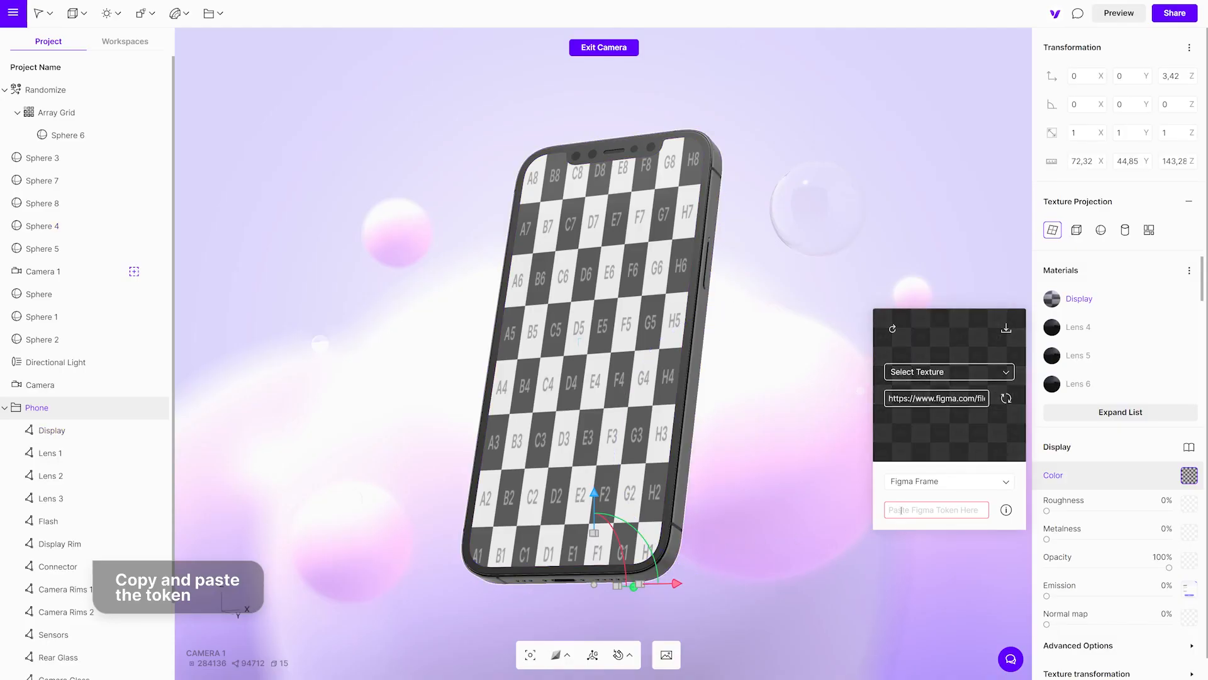
# Step: Paste the token into Vectary's Figma connection, then select both orange wave shapes in Figma
pyautogui.click(906, 509)
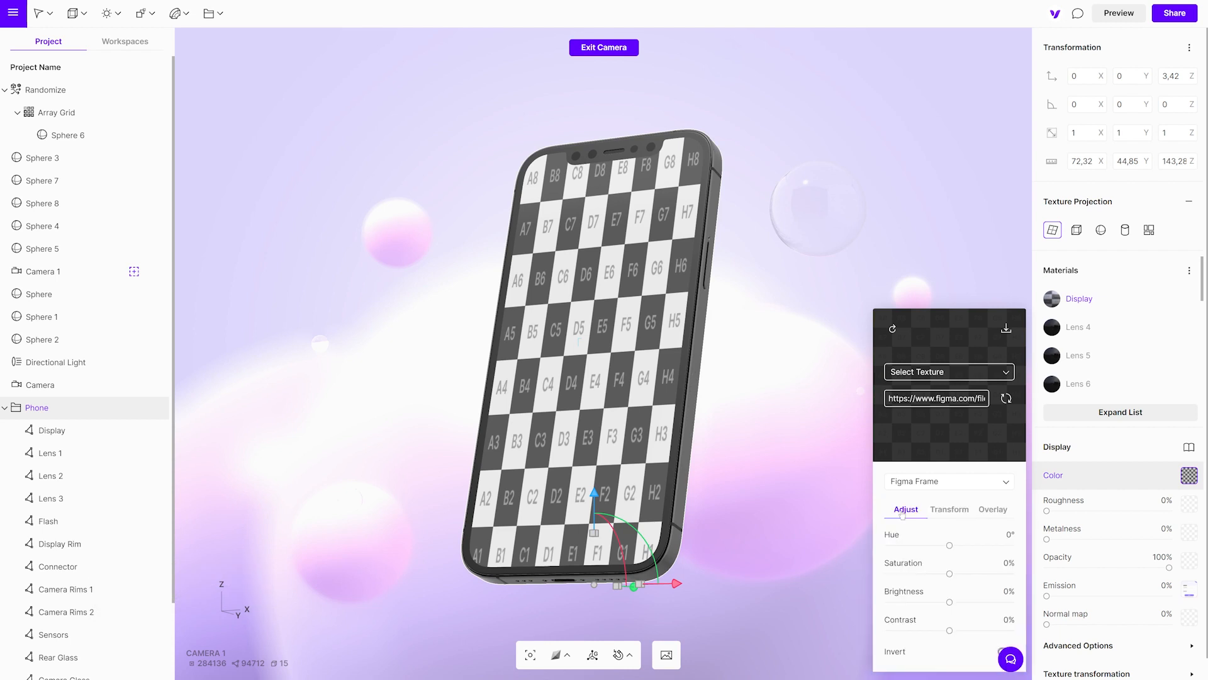
pyautogui.moveTo(1006, 398)
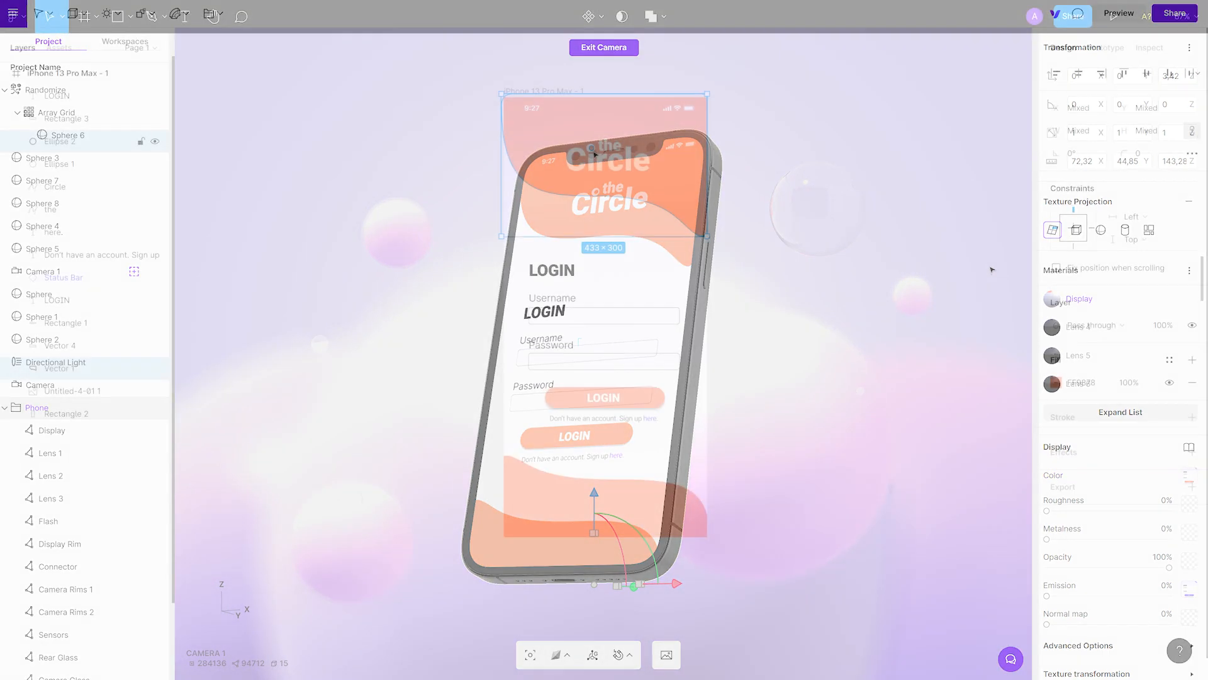
pyautogui.click(605, 48)
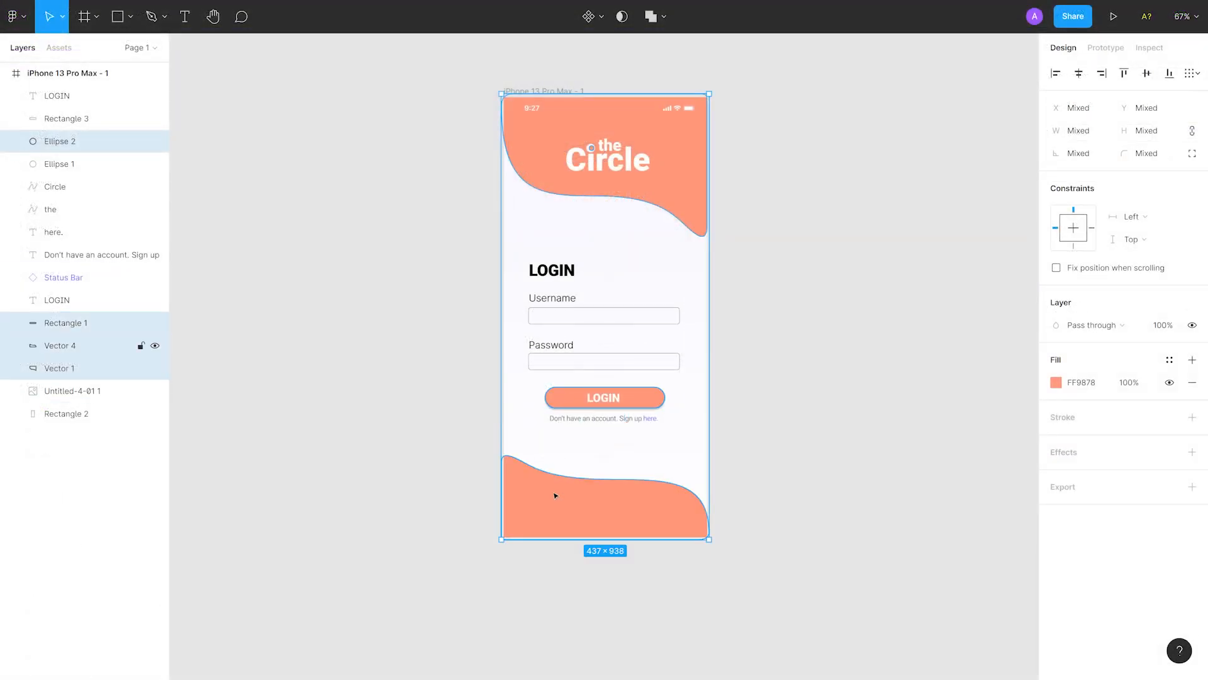
pyautogui.click(1058, 383)
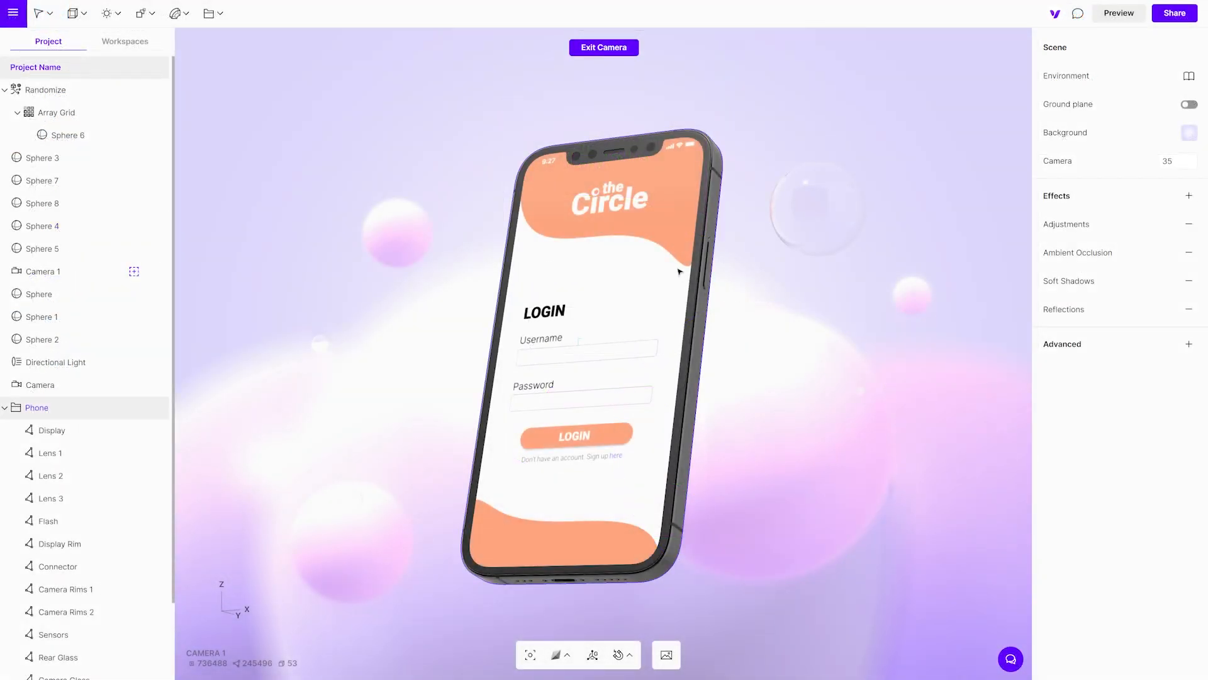
# Step: Sync the Display material's Figma frame texture so the screen shows the purple update
pyautogui.click(52, 430)
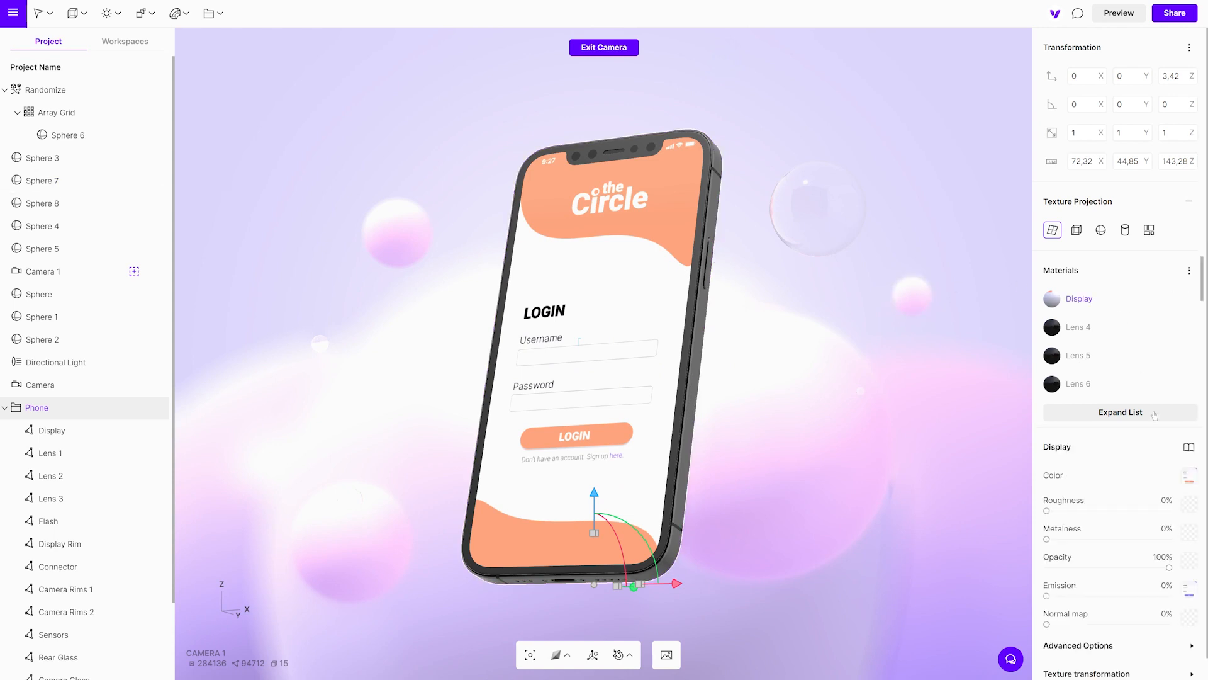
pyautogui.click(1186, 475)
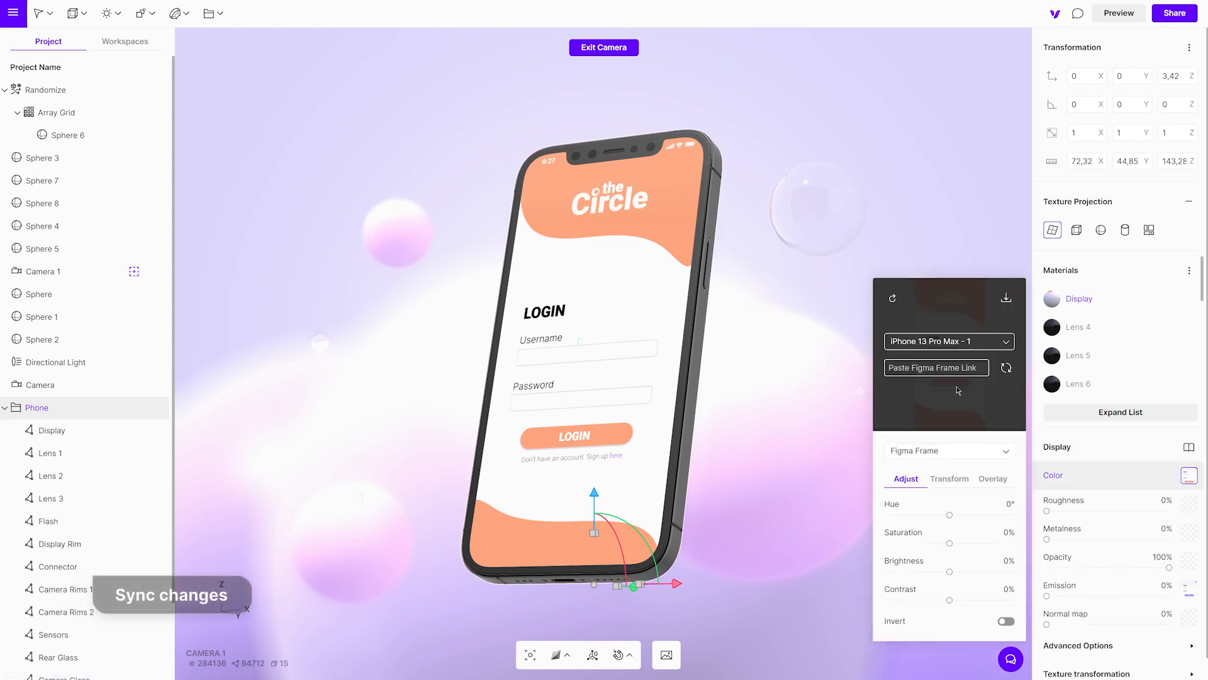
pyautogui.moveTo(1005, 369)
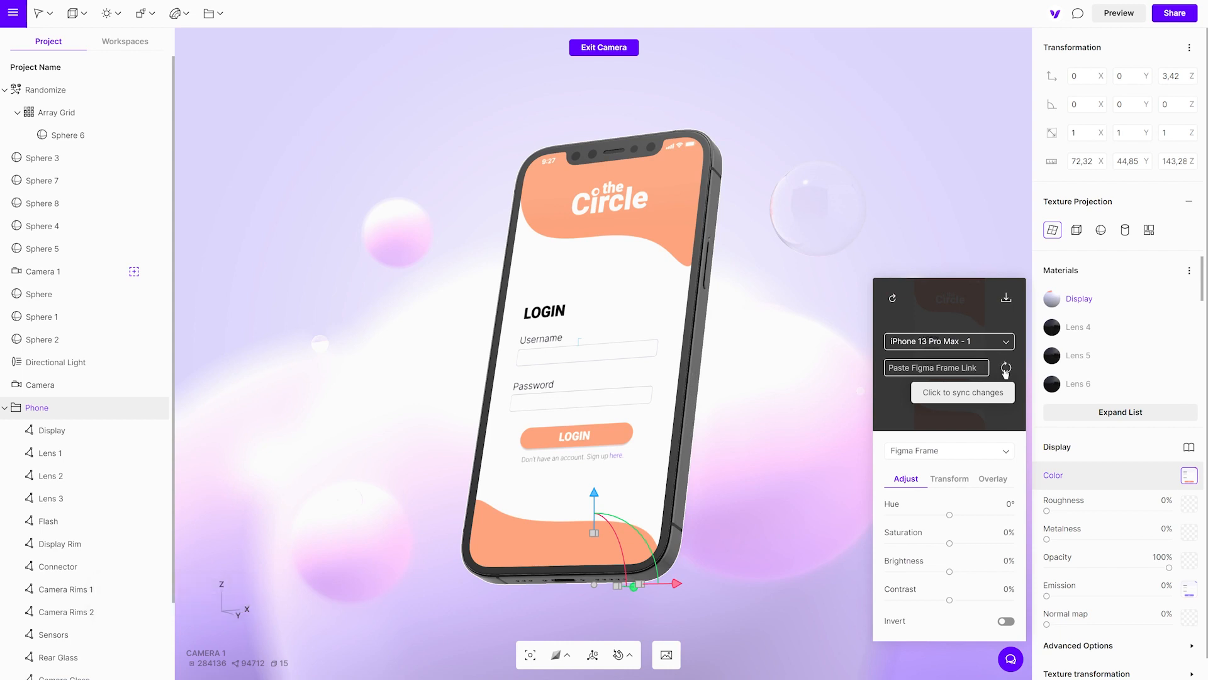
pyautogui.click(1005, 367)
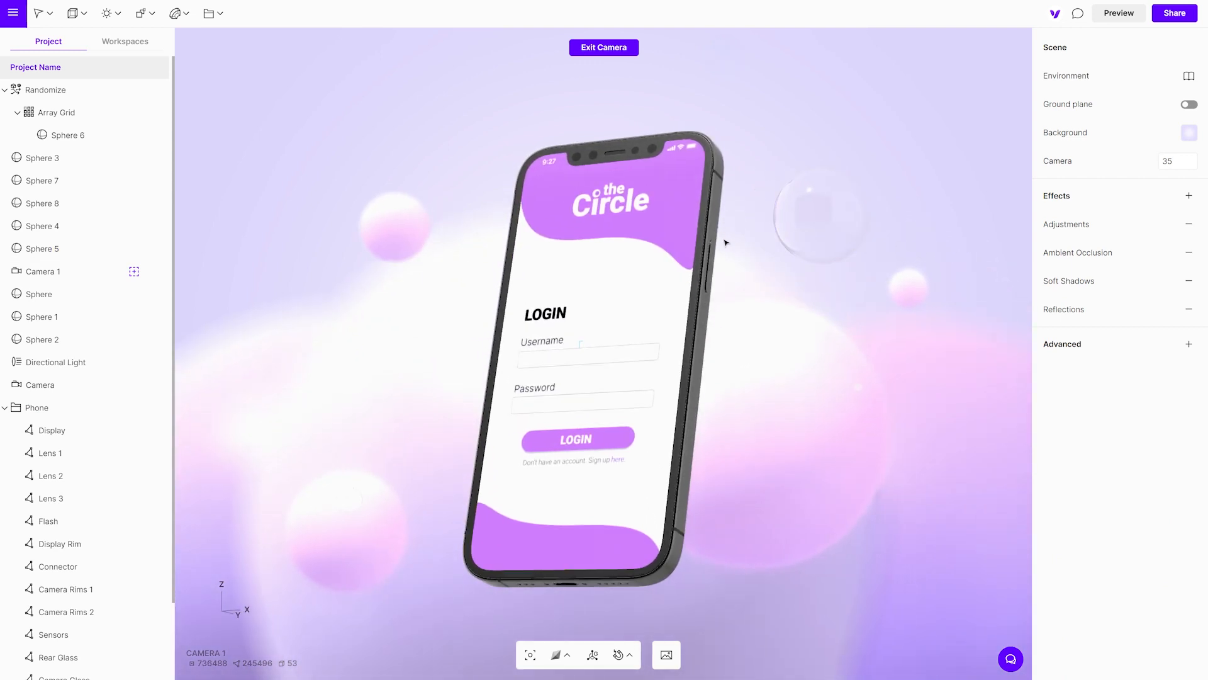
pyautogui.click(37, 408)
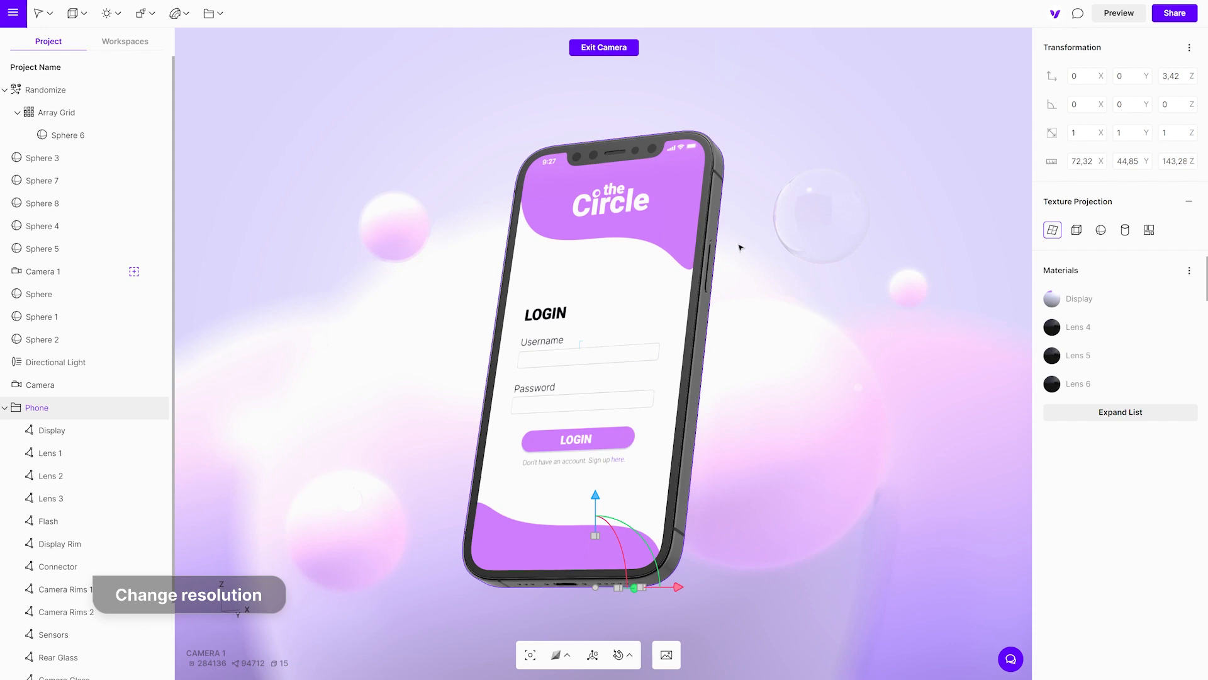
# Step: Set the Display Figma frame texture's Resolution from Original to 2048px
pyautogui.click(1080, 299)
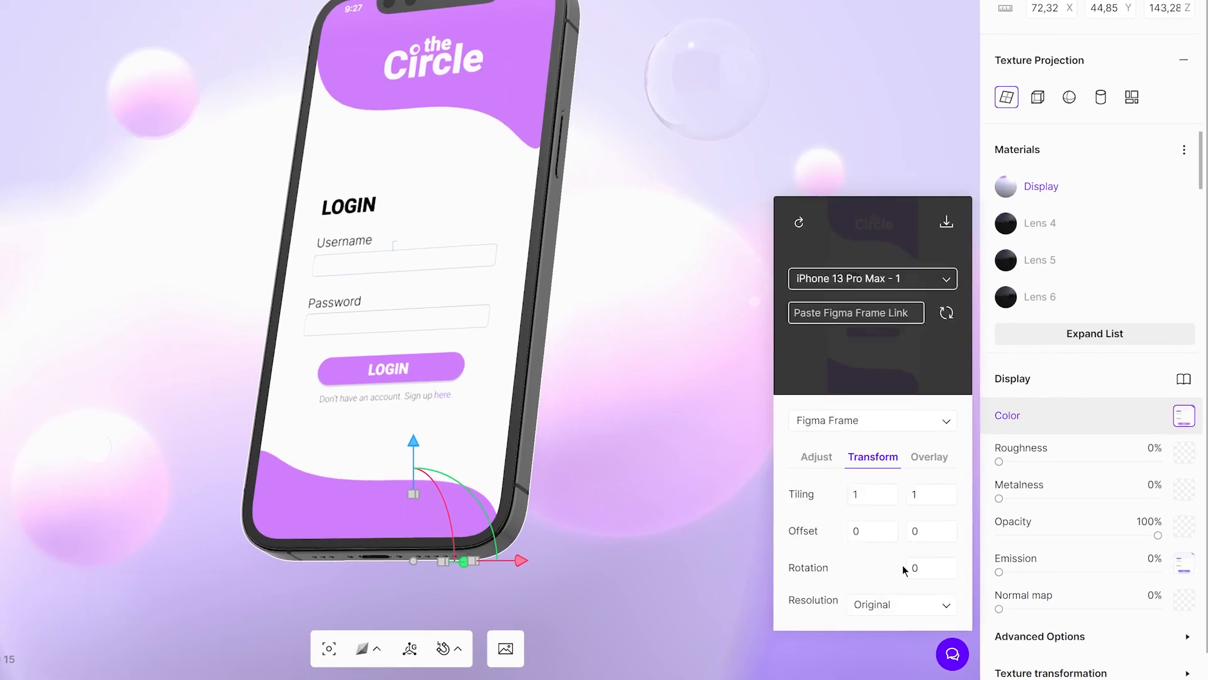
pyautogui.click(900, 605)
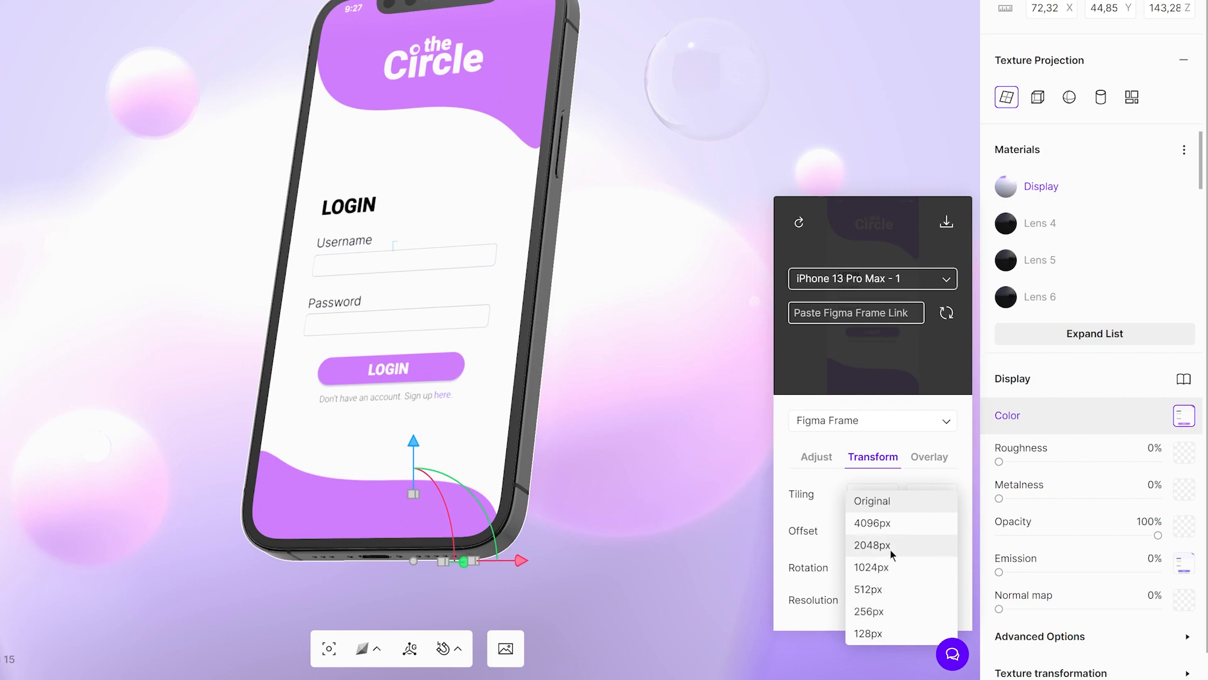
pyautogui.click(872, 545)
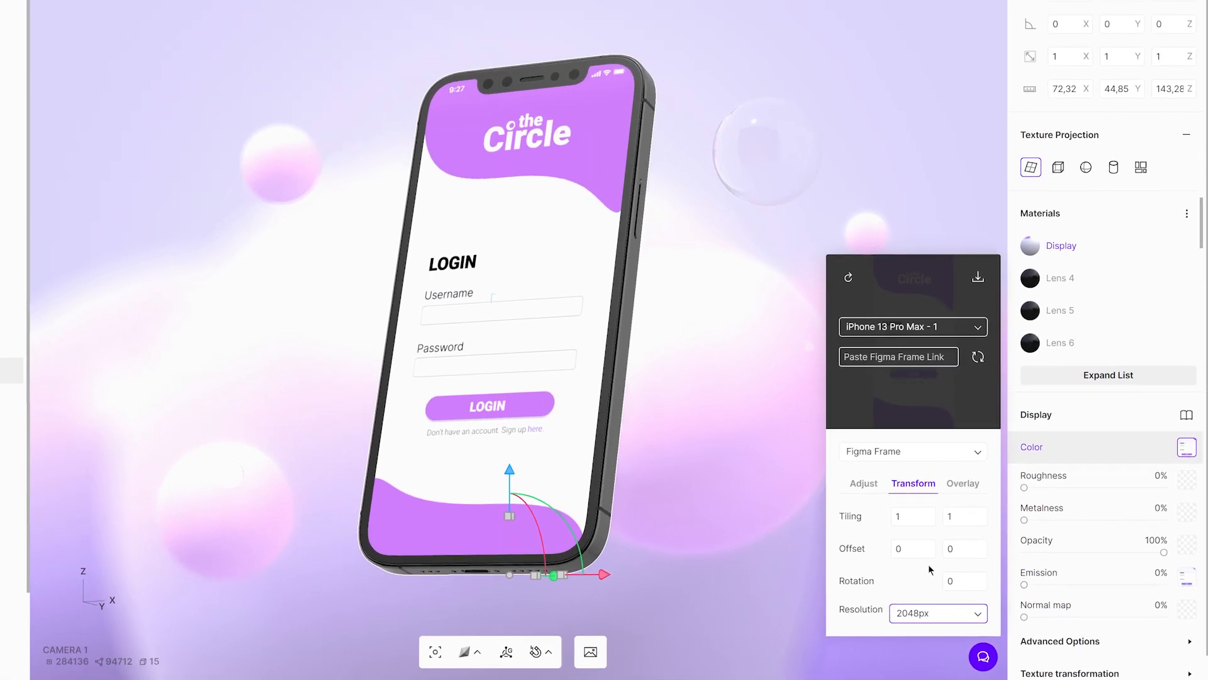
pyautogui.click(938, 615)
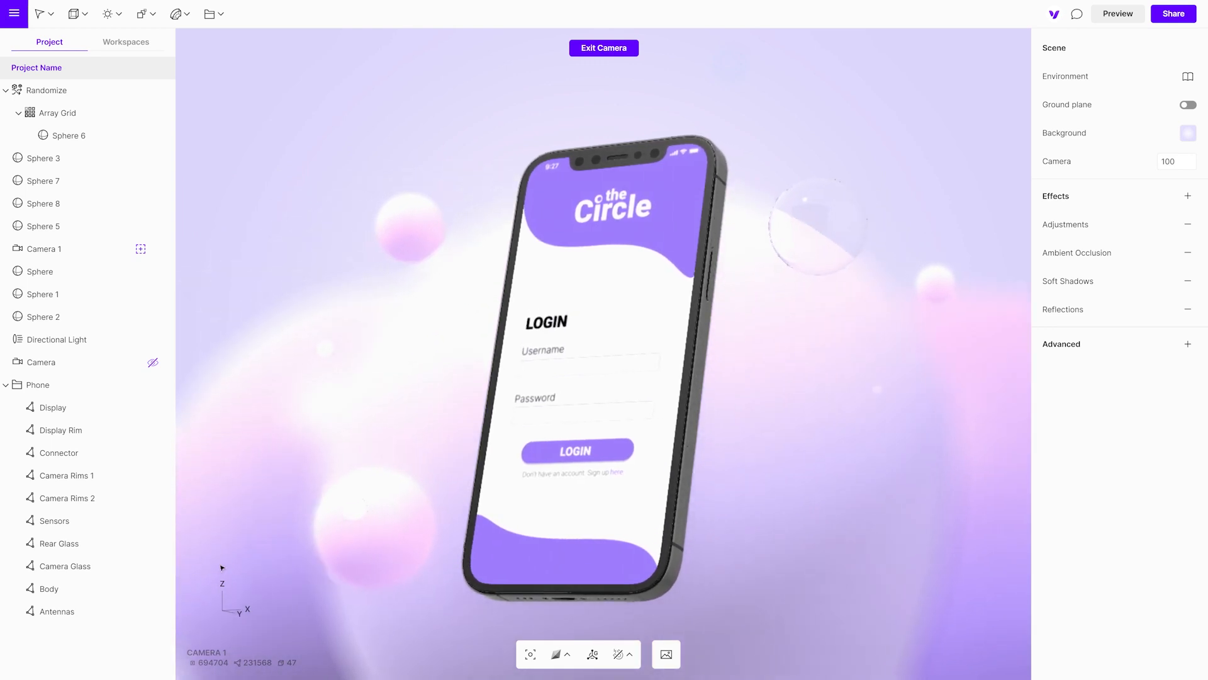
pyautogui.moveTo(666, 654)
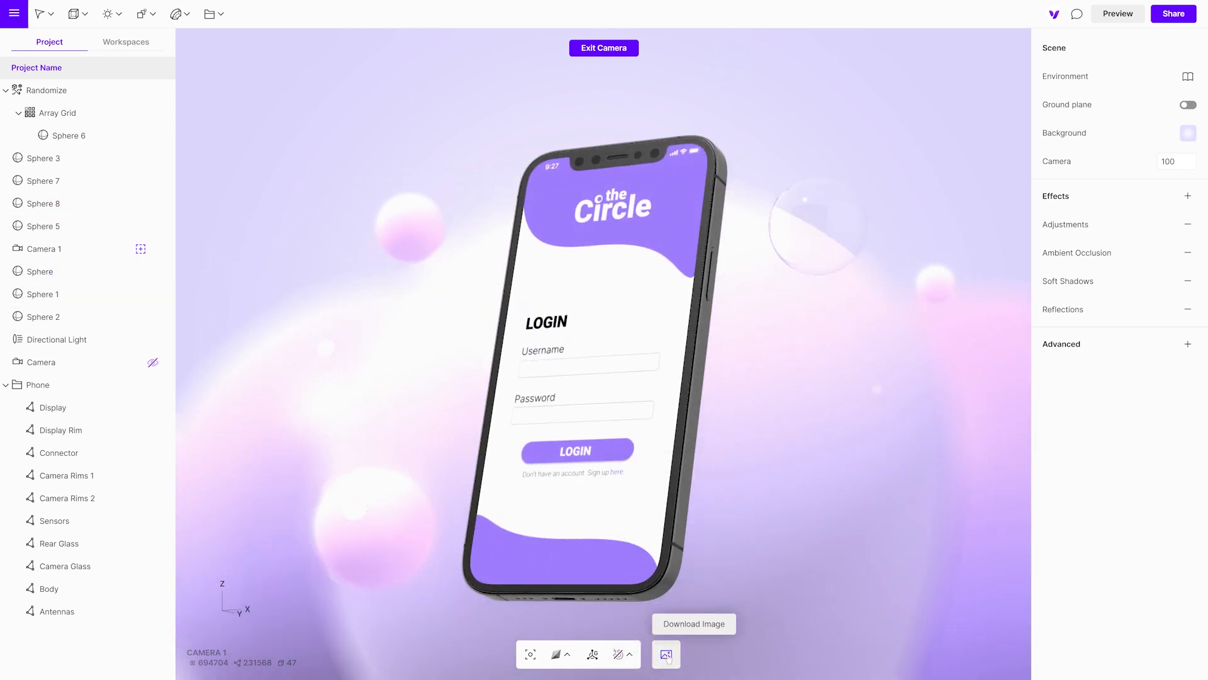
# Step: Download a rendered image, then share the scene to web with 'Anyone with the link can Clone'
pyautogui.click(667, 655)
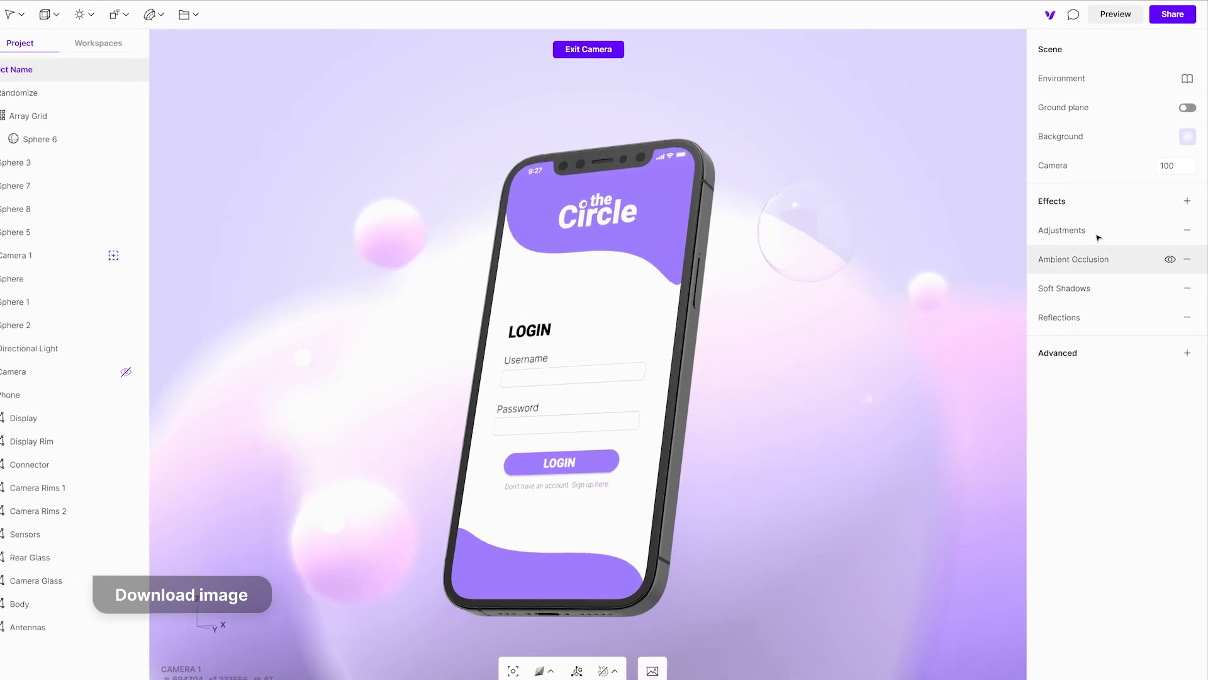
pyautogui.click(1163, 16)
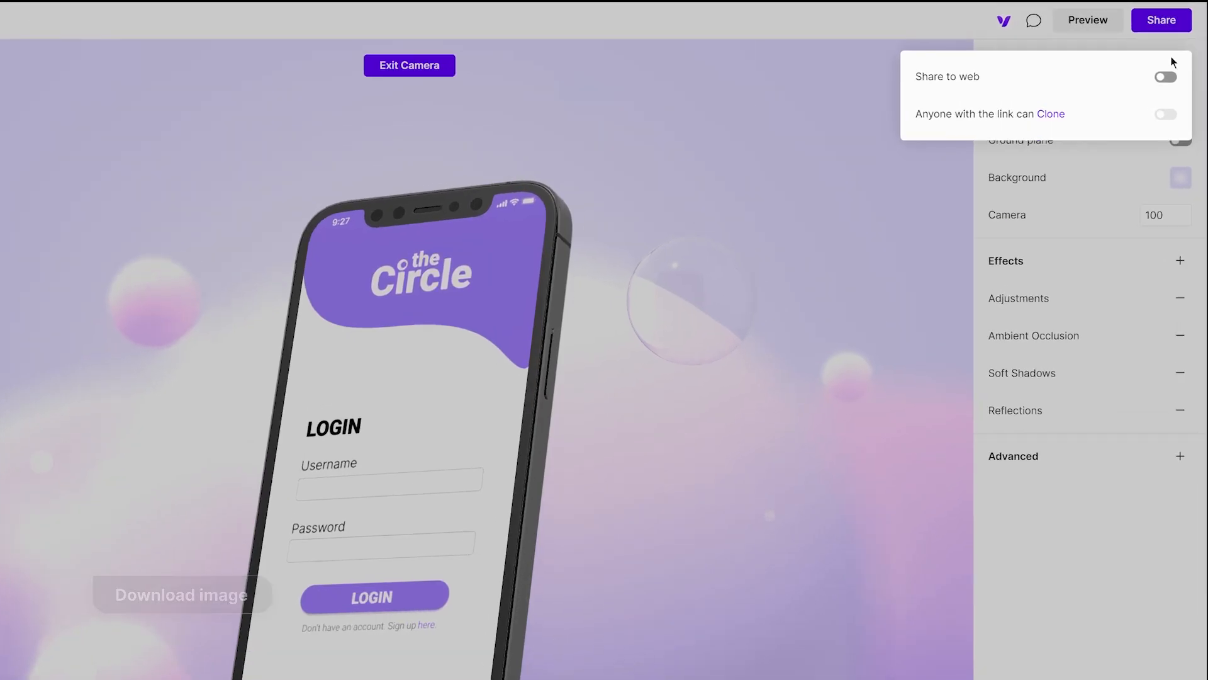
pyautogui.click(1168, 78)
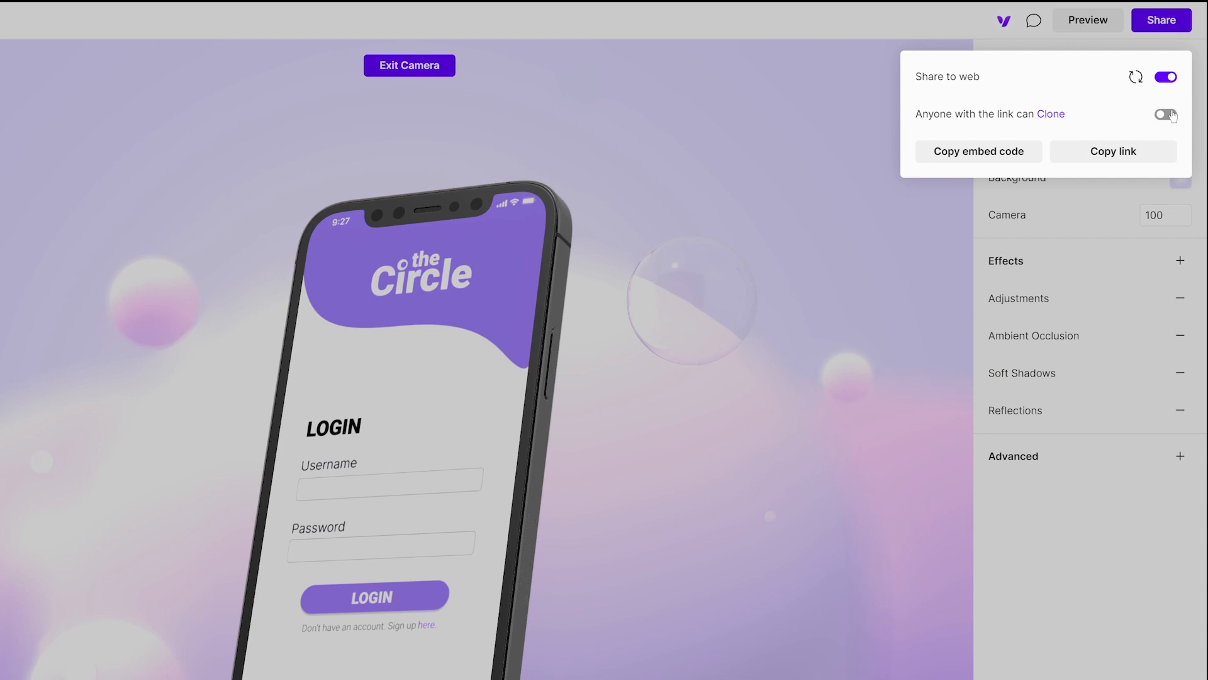
pyautogui.click(1163, 114)
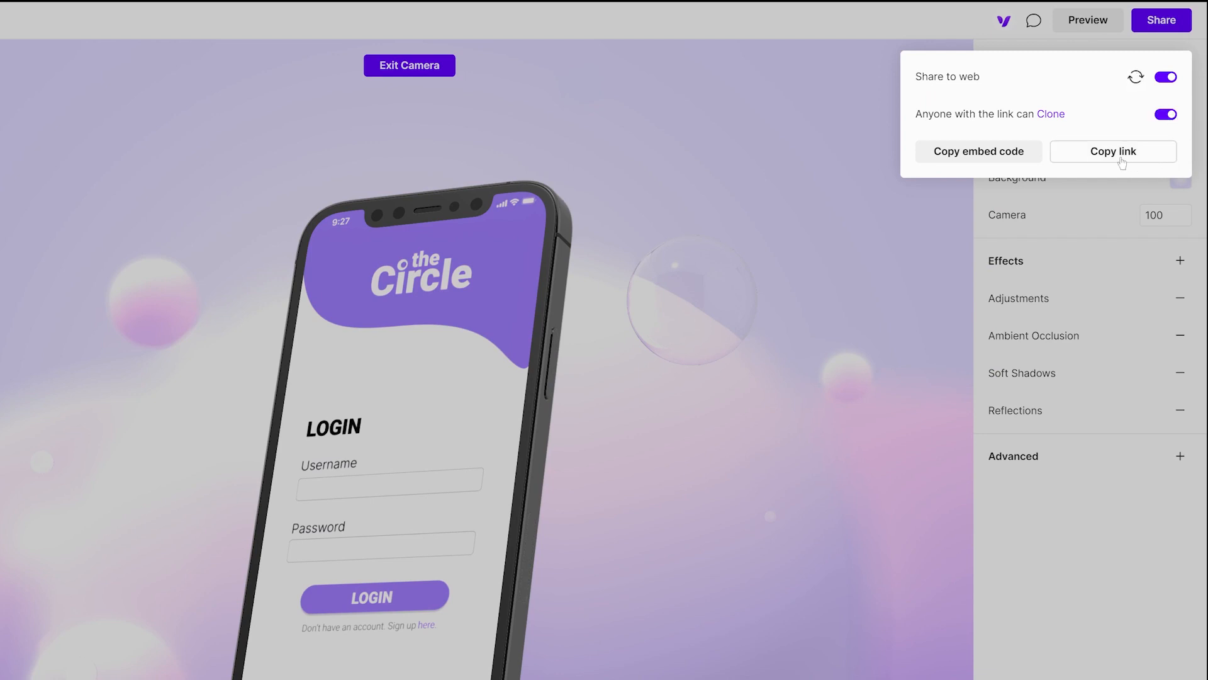
pyautogui.moveTo(985, 163)
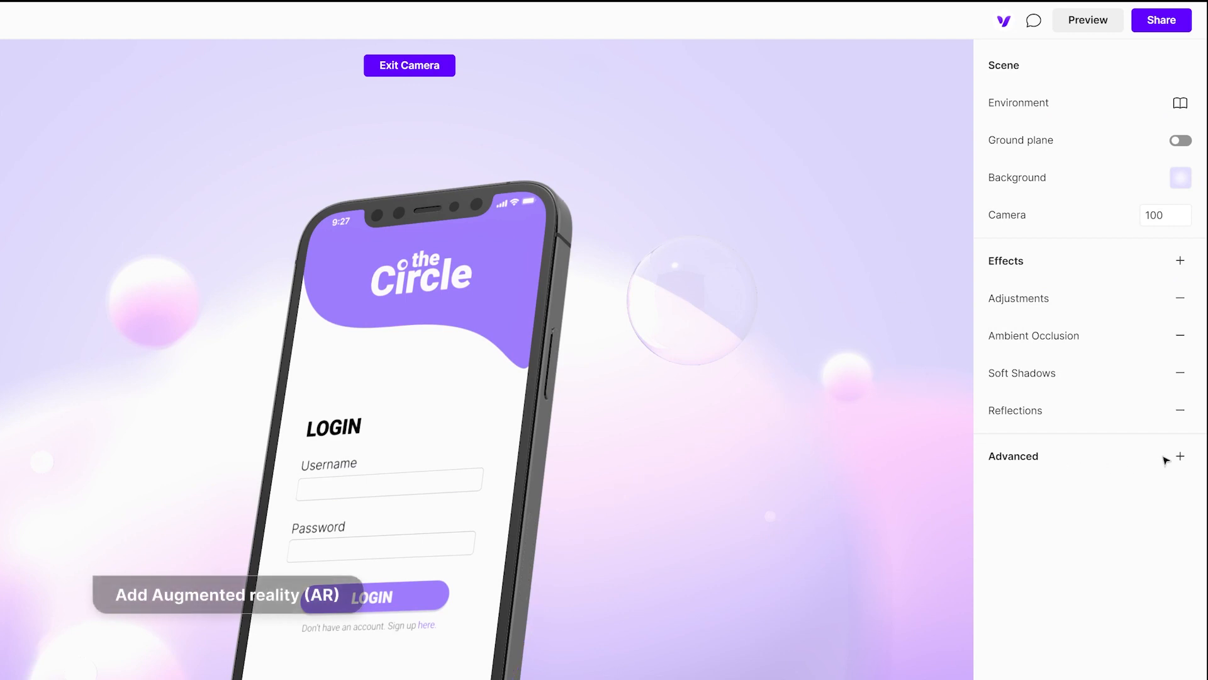
# Step: Add the Augmented Reality feature from the Scene panel's Advanced list
pyautogui.click(1180, 457)
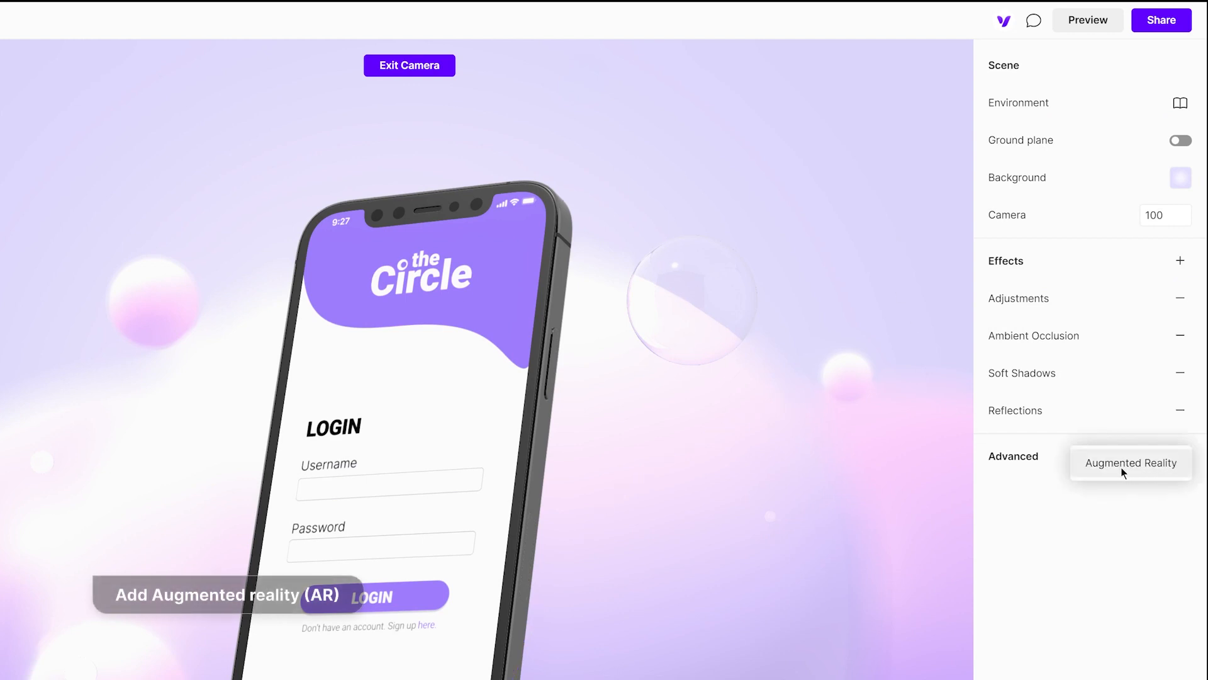
pyautogui.click(1131, 464)
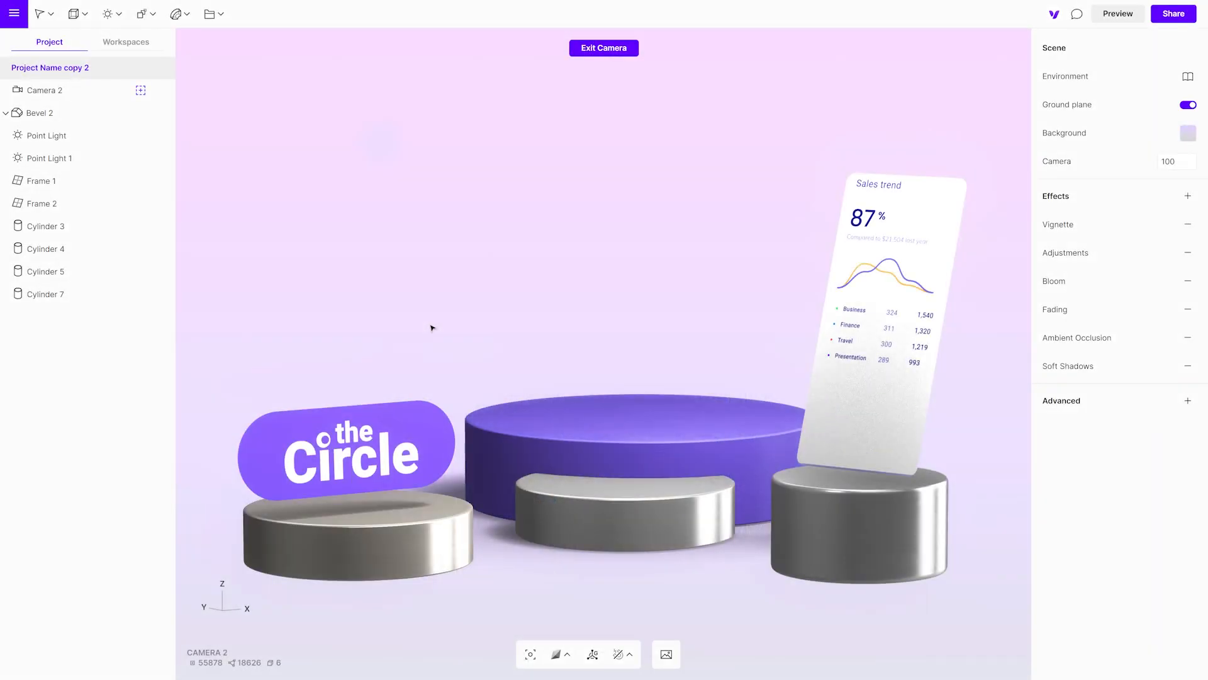
# Step: Insert the phone project from the workspace onto the podium and rotate it on Z toward the view
pyautogui.click(126, 41)
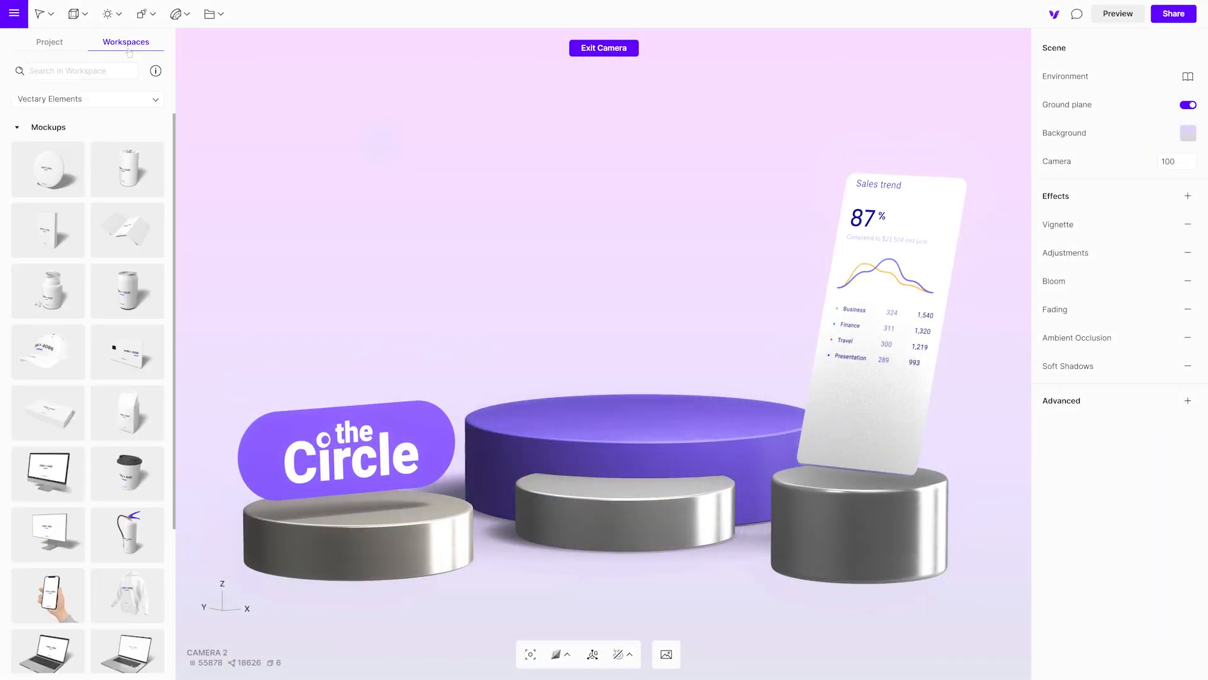
pyautogui.click(88, 98)
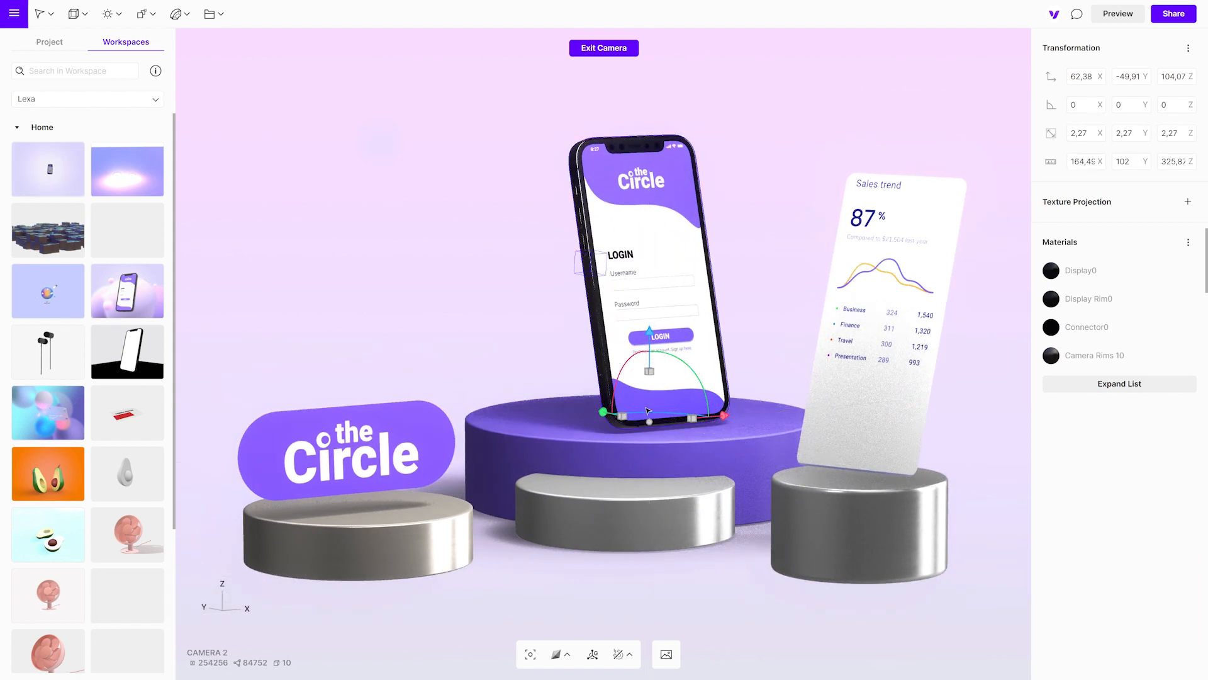
pyautogui.moveTo(648, 421); pyautogui.dragTo(709, 417)
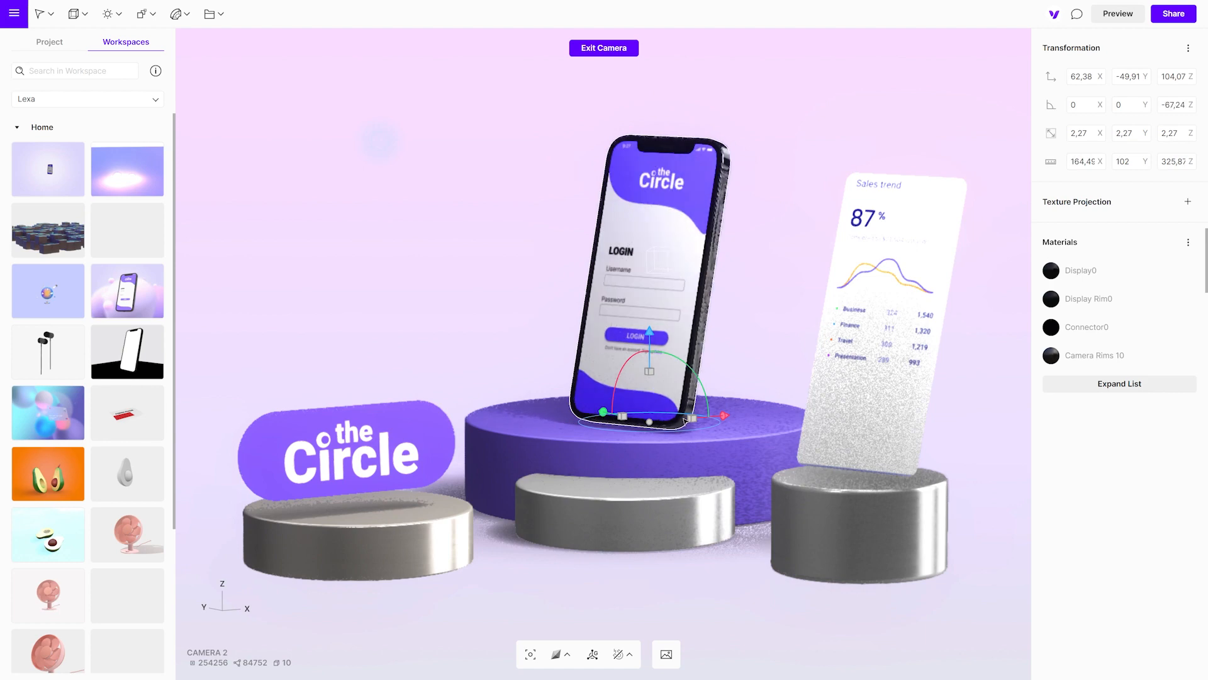